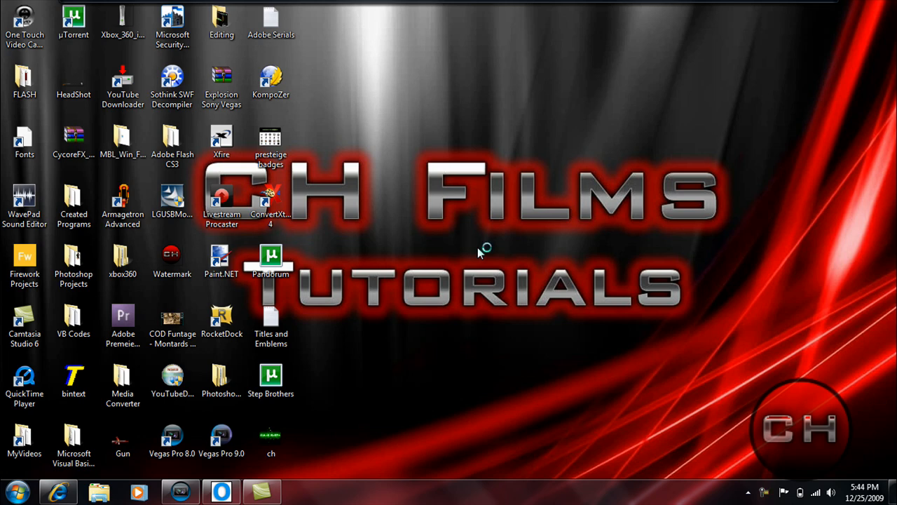
{"action": "mouse_move", "coordinate": [481, 253]}
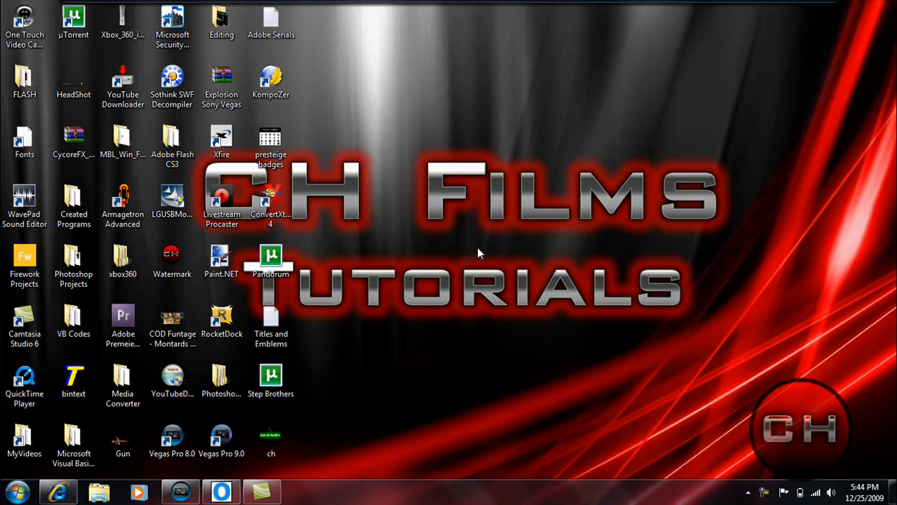
- Launch Sony Vegas Pro 8.0 from its desktop shortcut
{"action": "left_click", "coordinate": [222, 438]}
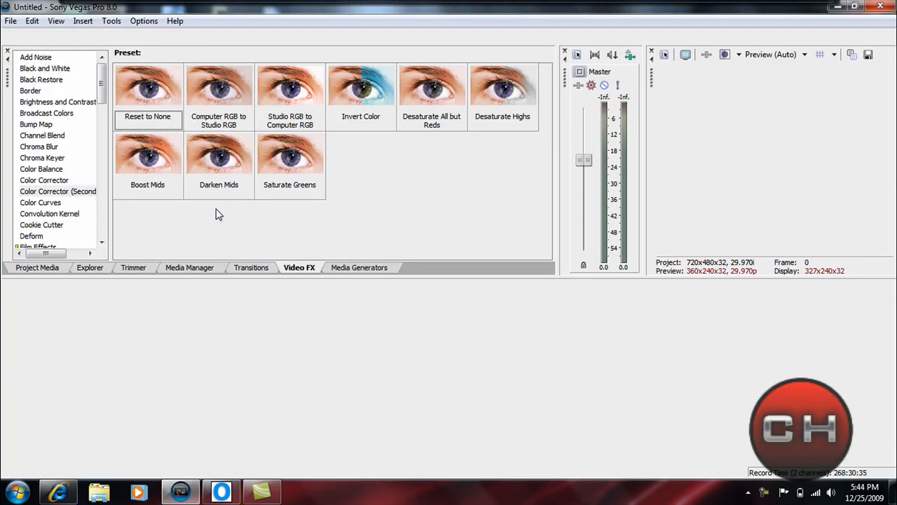
- Import 20091202-182413.MPG via File > Import > Media onto the timeline and trim the black start
{"action": "left_click", "coordinate": [11, 21]}
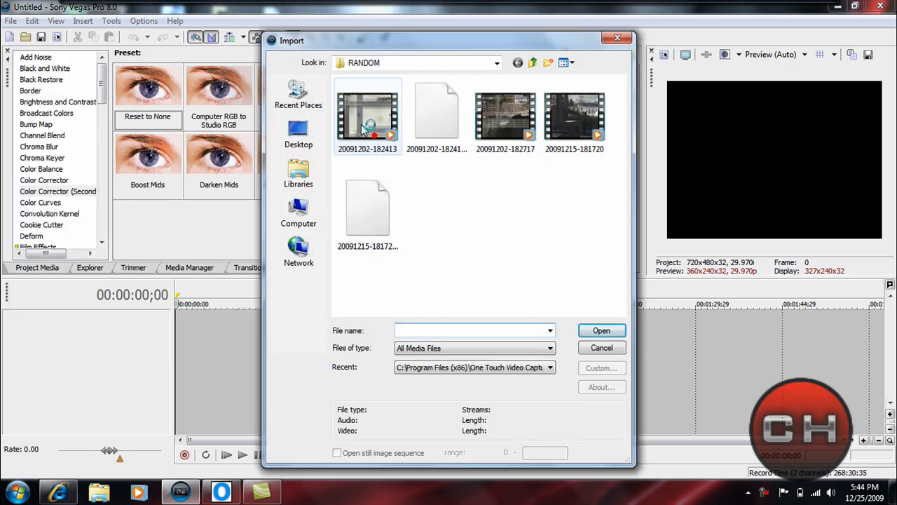
{"action": "left_click", "coordinate": [600, 331]}
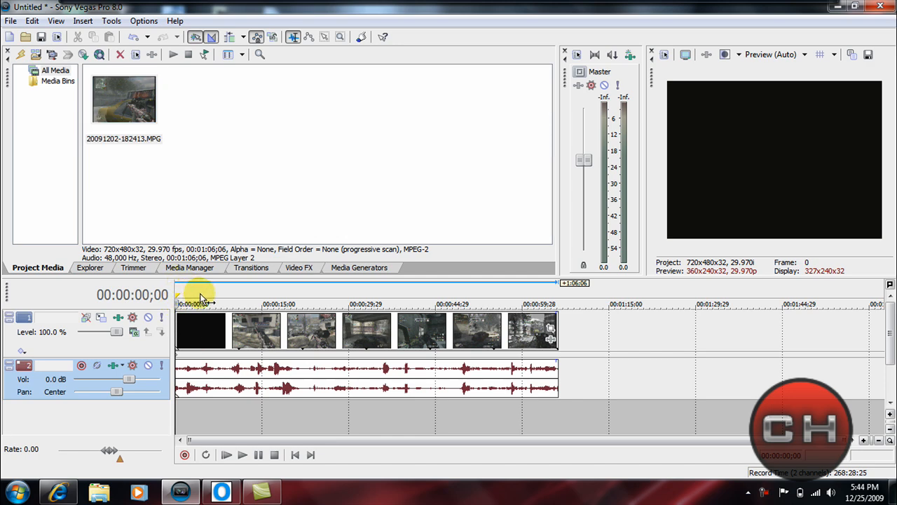
{"action": "left_click", "coordinate": [206, 291]}
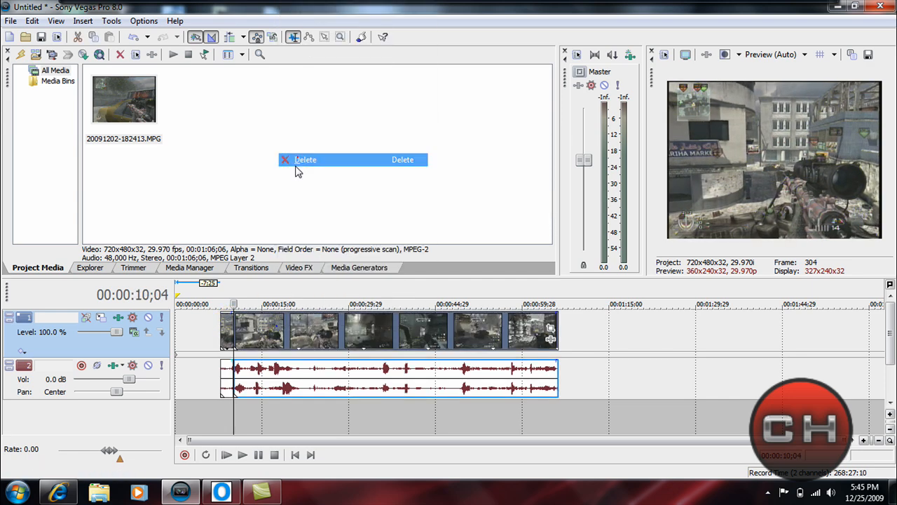
- Delete the unwanted portion of the event, keeping a brief fragment at the timeline start
{"action": "left_click", "coordinate": [305, 159]}
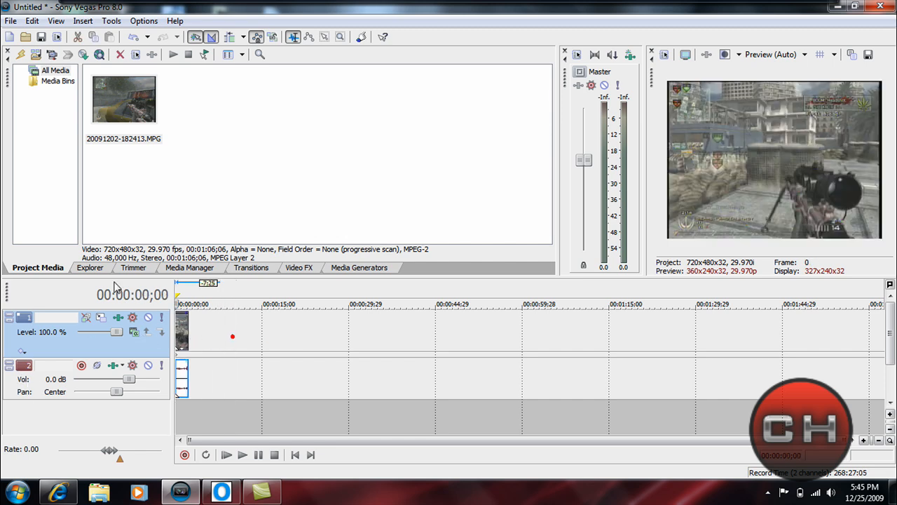
{"action": "mouse_move", "coordinate": [314, 282]}
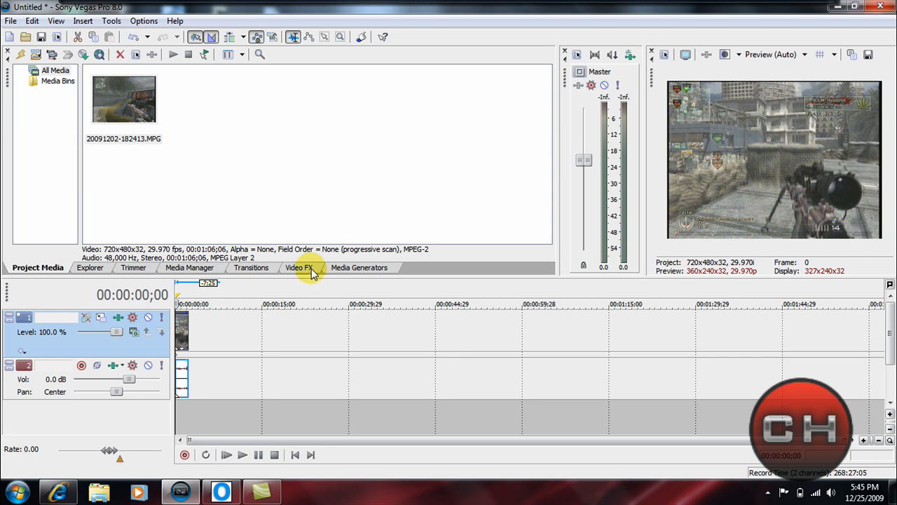
- Apply Color Corrector (Secondary) with Saturation 0 and Invert mask ticked
{"action": "left_click", "coordinate": [299, 267]}
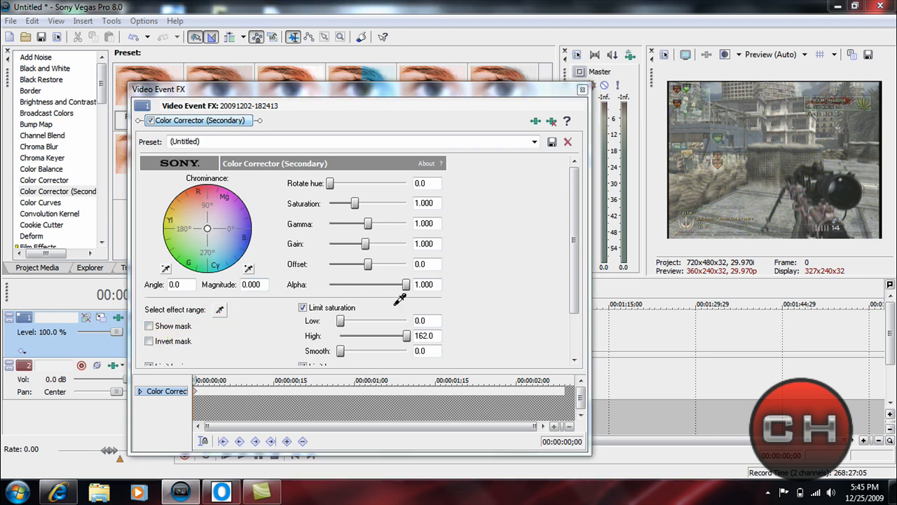
{"action": "mouse_move", "coordinate": [820, 207]}
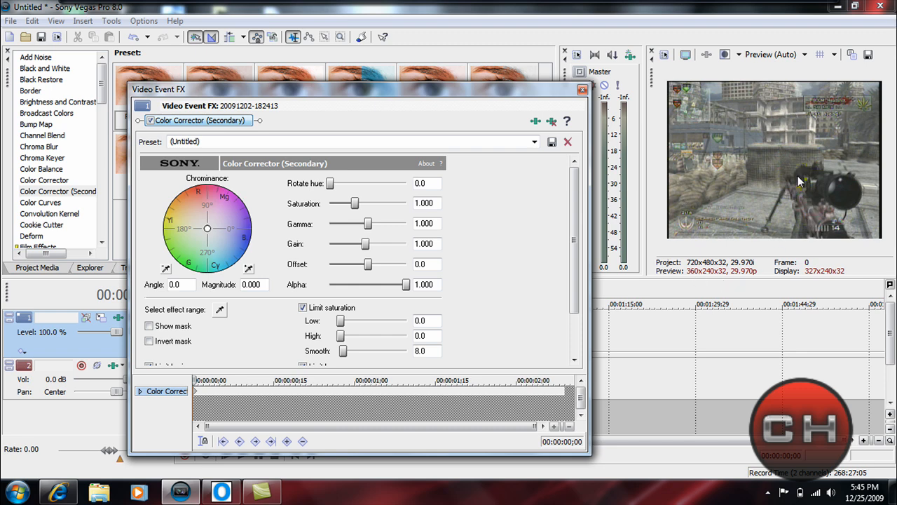
{"action": "left_click", "coordinate": [149, 341]}
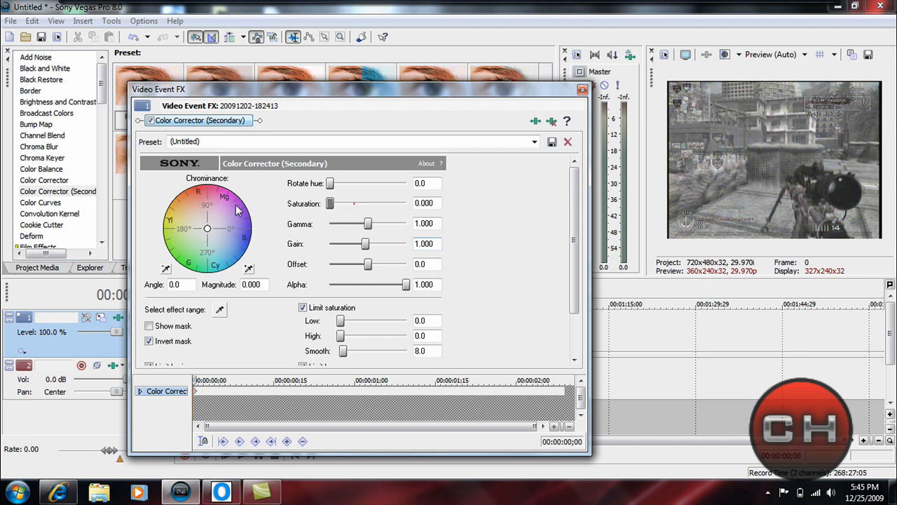
{"action": "mouse_move", "coordinate": [566, 254]}
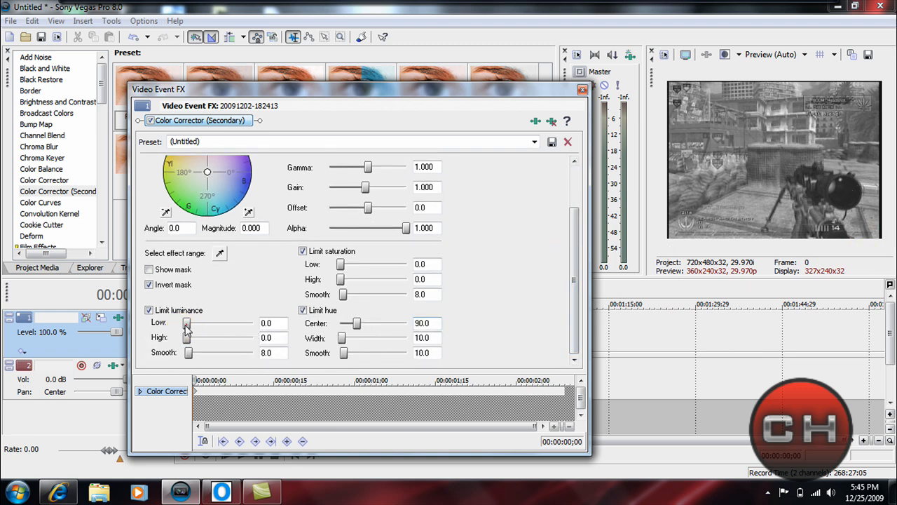
- Raise luminance High to 255 and set Hue Center 99.8 with Width 64.1
{"action": "left_click_drag", "start_coordinate": [187, 337], "coordinate": [255, 338]}
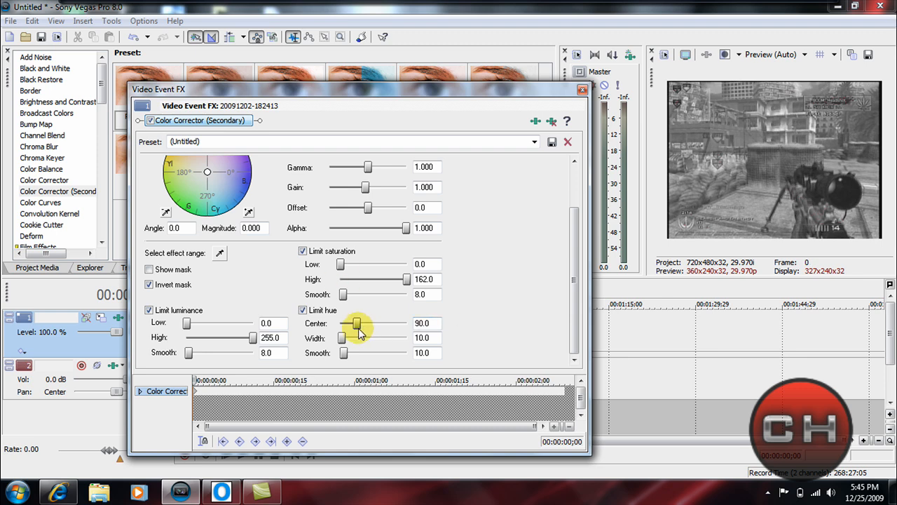
{"action": "left_click_drag", "start_coordinate": [356, 323], "coordinate": [363, 324]}
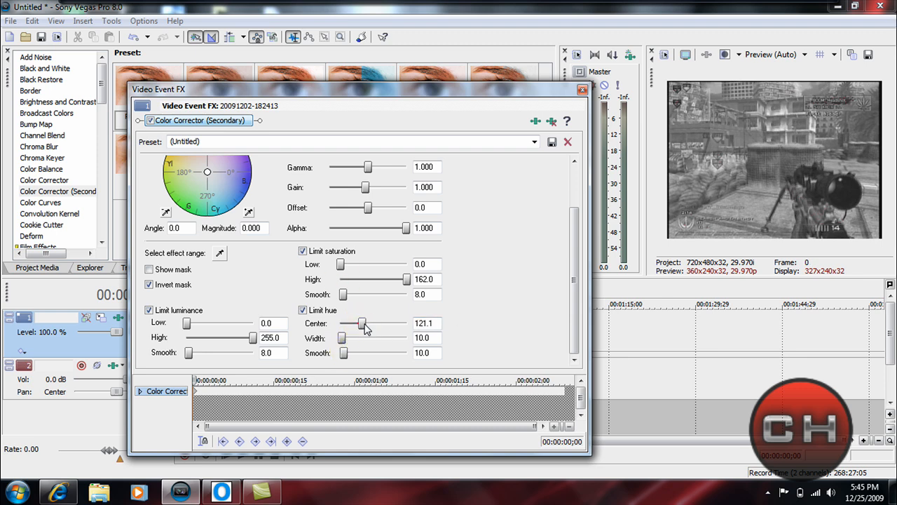
{"action": "left_click_drag", "start_coordinate": [363, 323], "coordinate": [349, 323]}
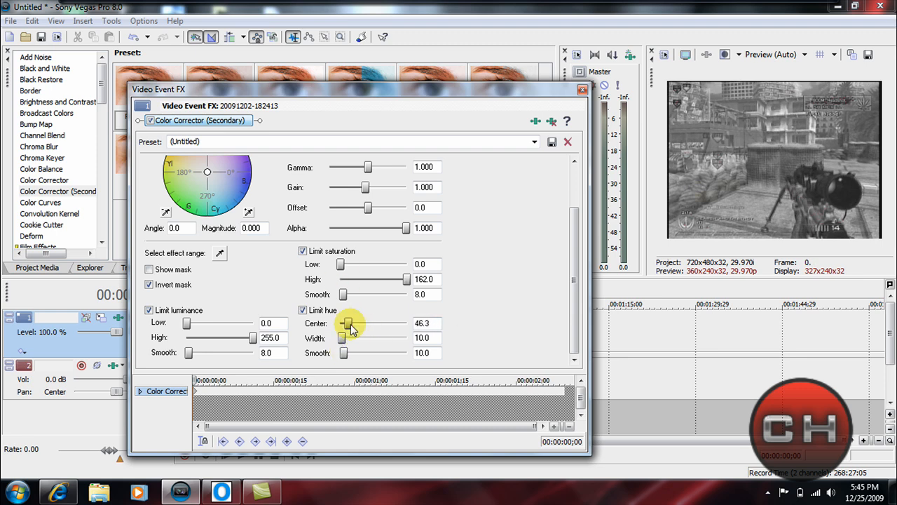
{"action": "left_click_drag", "start_coordinate": [349, 323], "coordinate": [361, 323]}
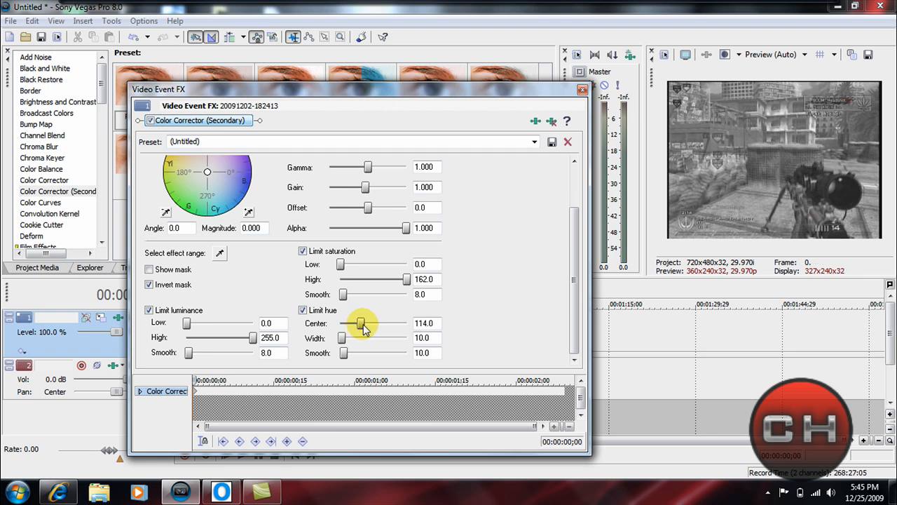
{"action": "left_click_drag", "start_coordinate": [363, 324], "coordinate": [341, 338]}
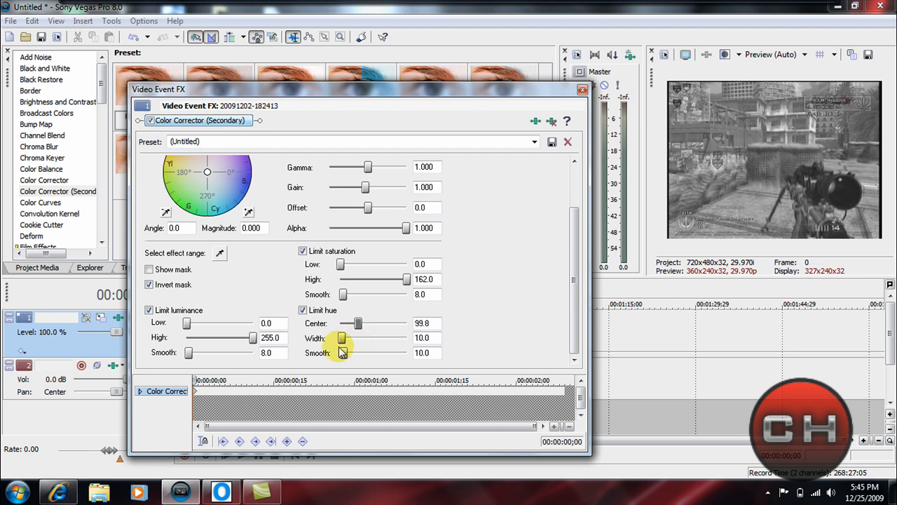
{"action": "left_click_drag", "start_coordinate": [341, 338], "coordinate": [346, 337]}
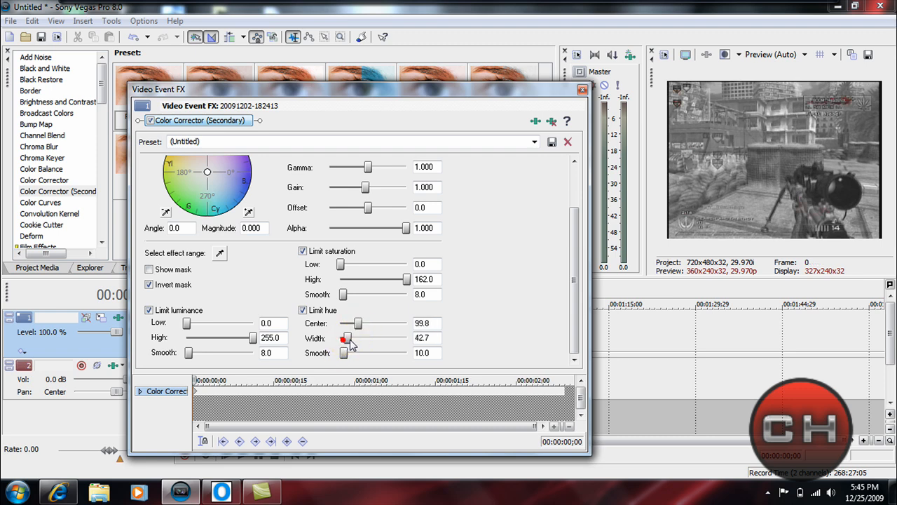
{"action": "left_click_drag", "start_coordinate": [344, 338], "coordinate": [354, 338]}
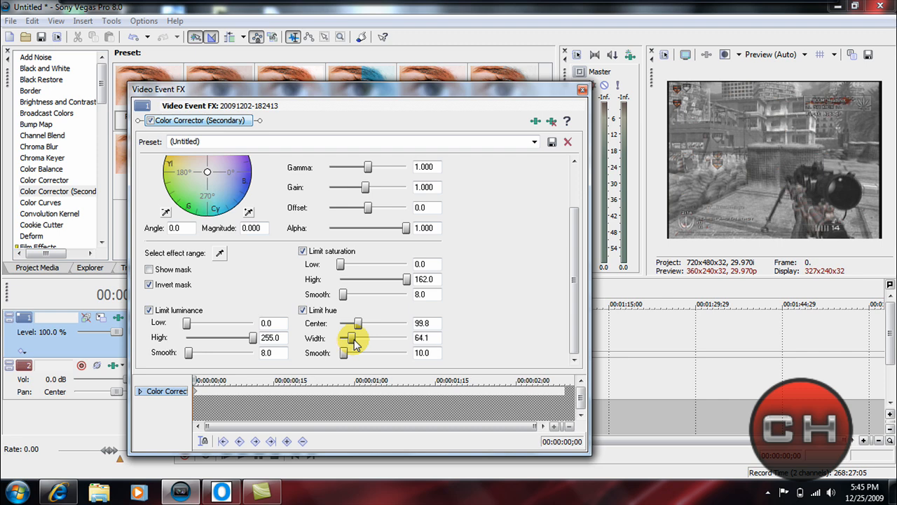
{"action": "left_click_drag", "start_coordinate": [354, 338], "coordinate": [351, 338]}
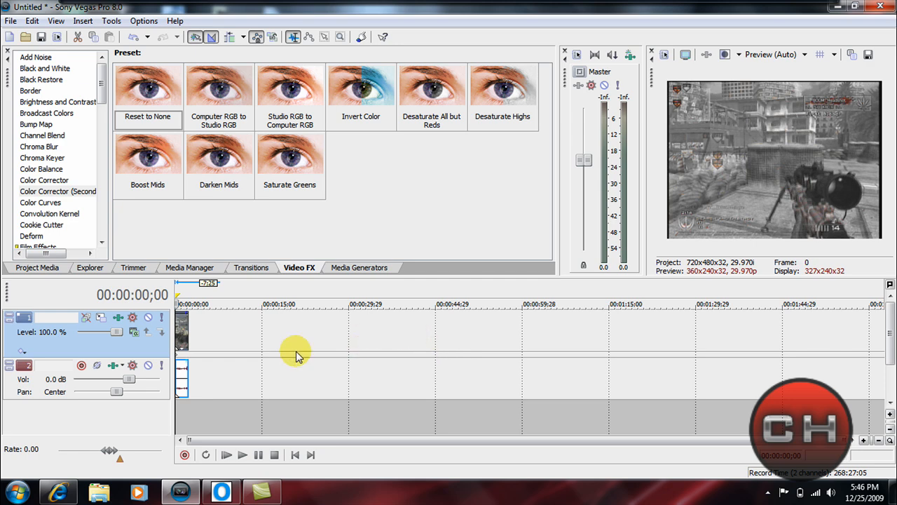
{"action": "left_click", "coordinate": [227, 454]}
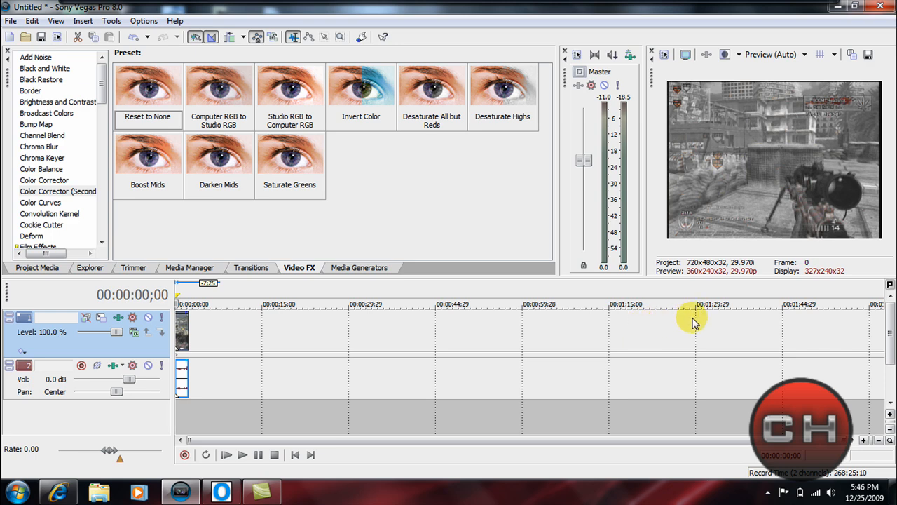
{"action": "mouse_move", "coordinate": [519, 406]}
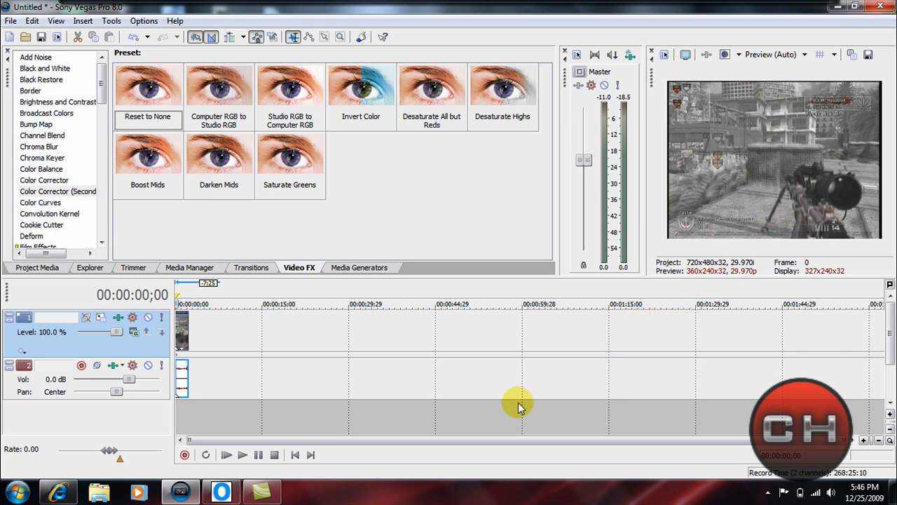
{"action": "mouse_move", "coordinate": [452, 393]}
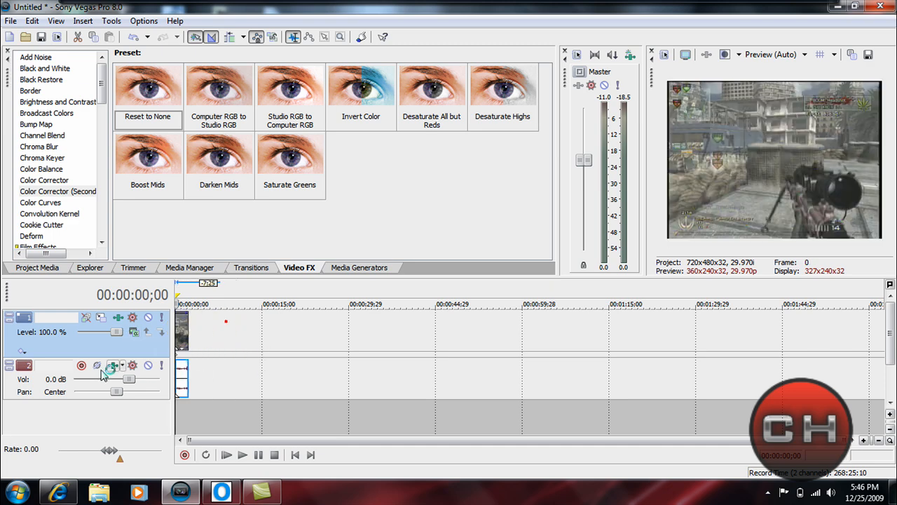
- Duplicate the video track so the clip sits on tracks 1 and 2
{"action": "right_click", "coordinate": [102, 375]}
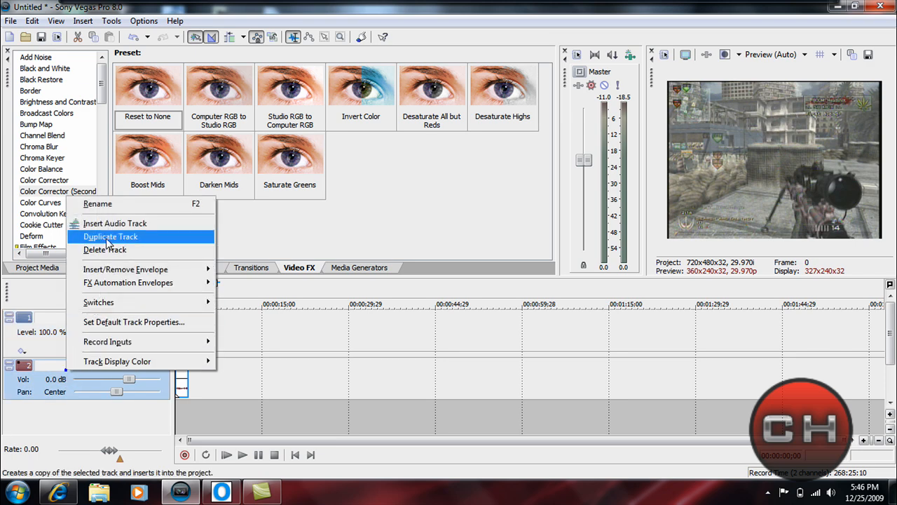
{"action": "left_click", "coordinate": [104, 250]}
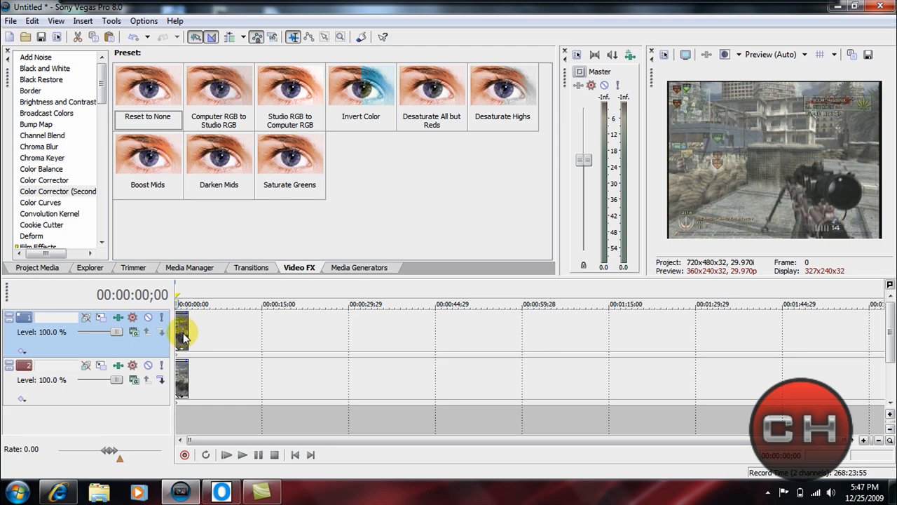
- Open Video Event Pan/Crop for the top clip and enable Mask
{"action": "right_click", "coordinate": [184, 330]}
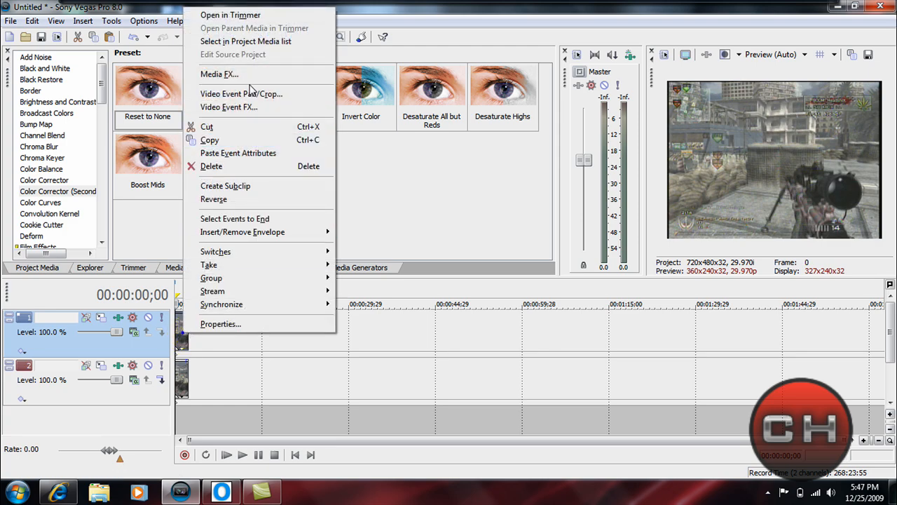
{"action": "left_click", "coordinate": [241, 94]}
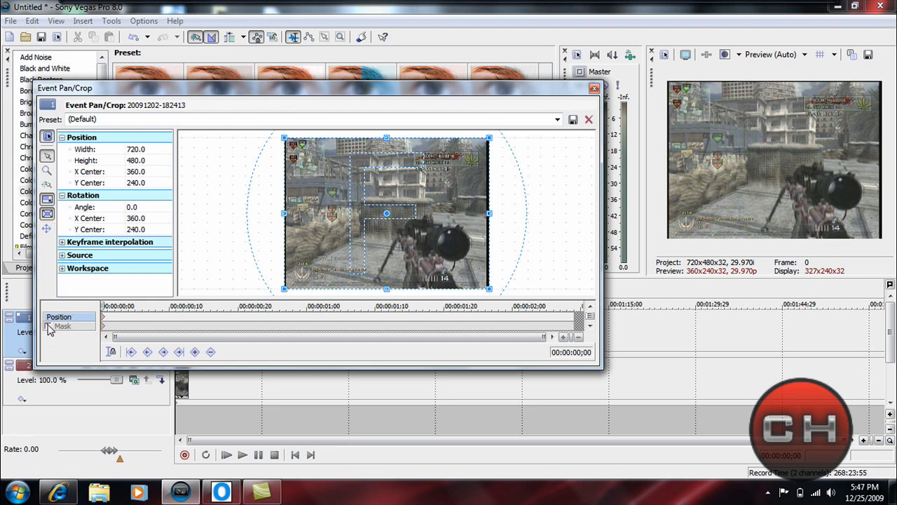
{"action": "left_click", "coordinate": [48, 326]}
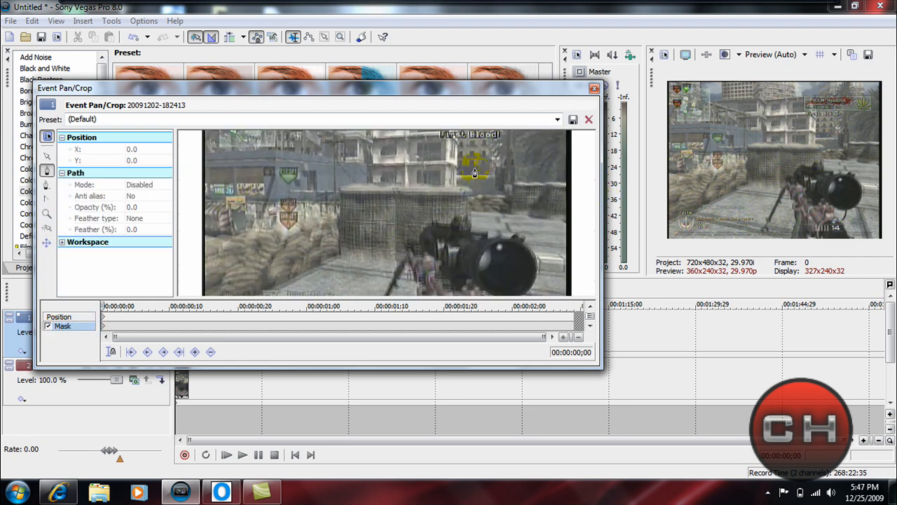
{"action": "mouse_move", "coordinate": [554, 169]}
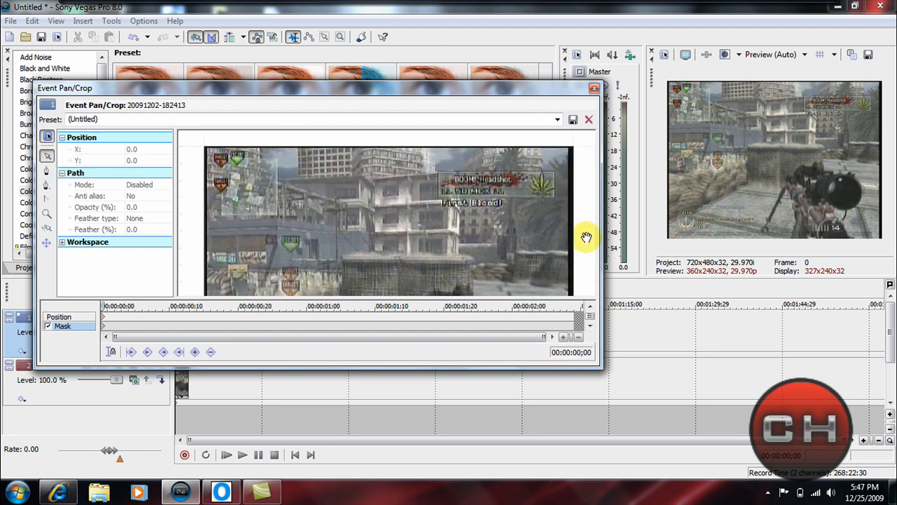
{"action": "mouse_move", "coordinate": [334, 223]}
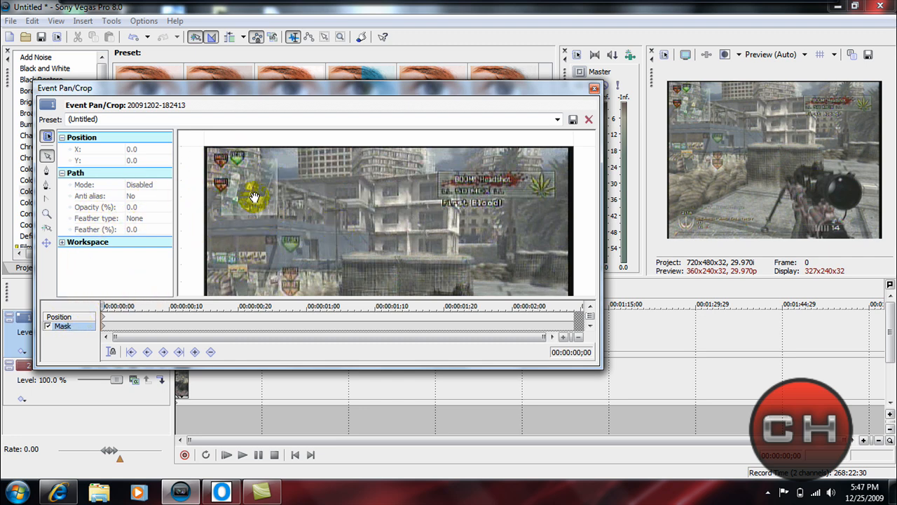
{"action": "mouse_move", "coordinate": [49, 259]}
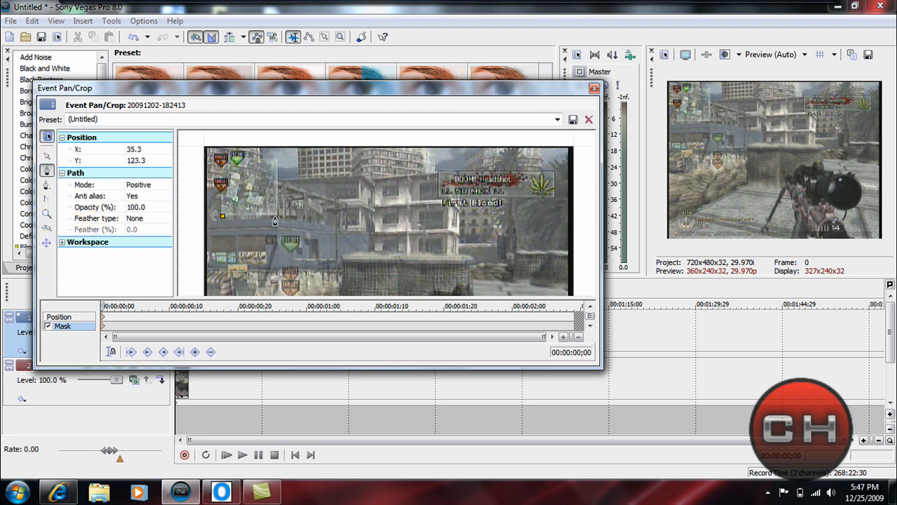
- Outline the top-left radar with mask anchor points and close the Pan/Crop window
{"action": "left_click_drag", "start_coordinate": [222, 216], "coordinate": [277, 216]}
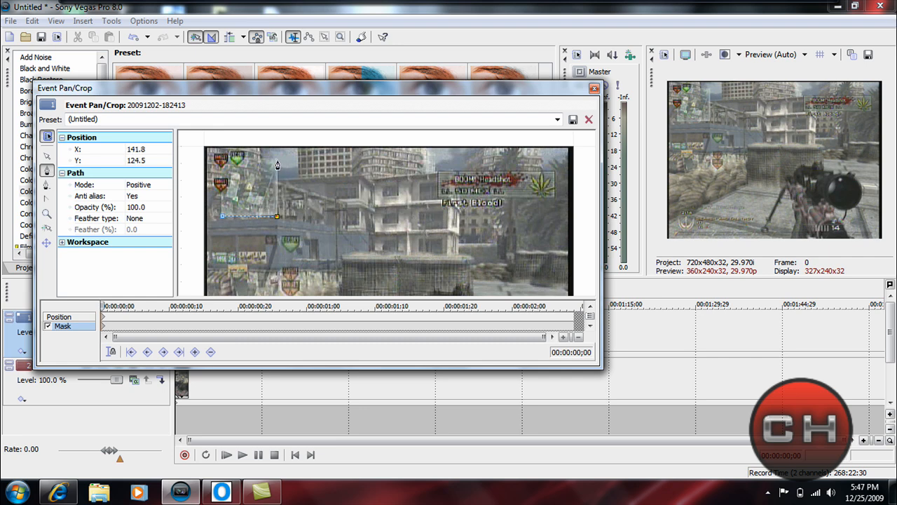
{"action": "left_click_drag", "start_coordinate": [277, 165], "coordinate": [277, 158]}
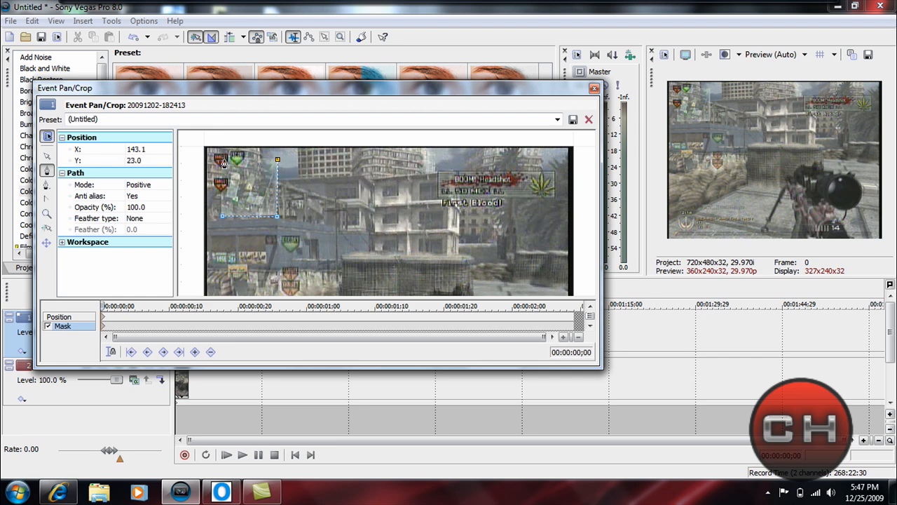
{"action": "left_click_drag", "start_coordinate": [223, 162], "coordinate": [242, 156]}
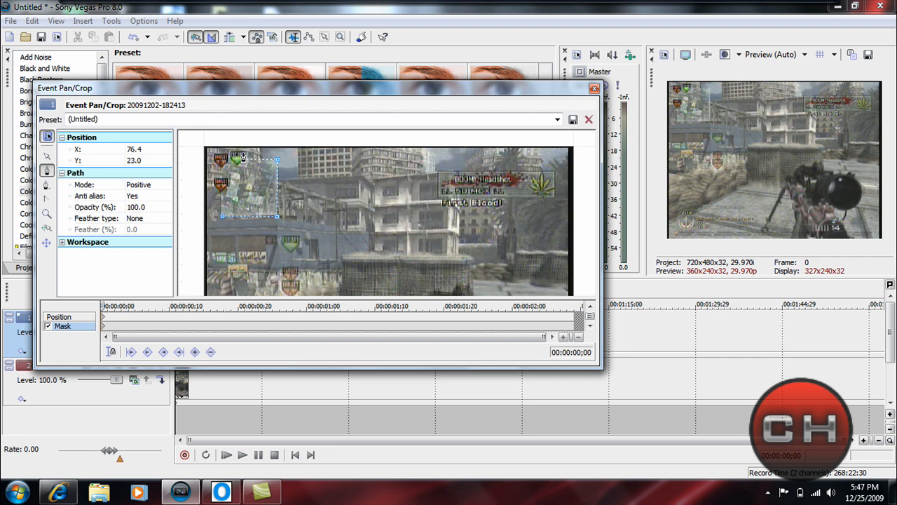
{"action": "left_click_drag", "start_coordinate": [241, 157], "coordinate": [232, 161]}
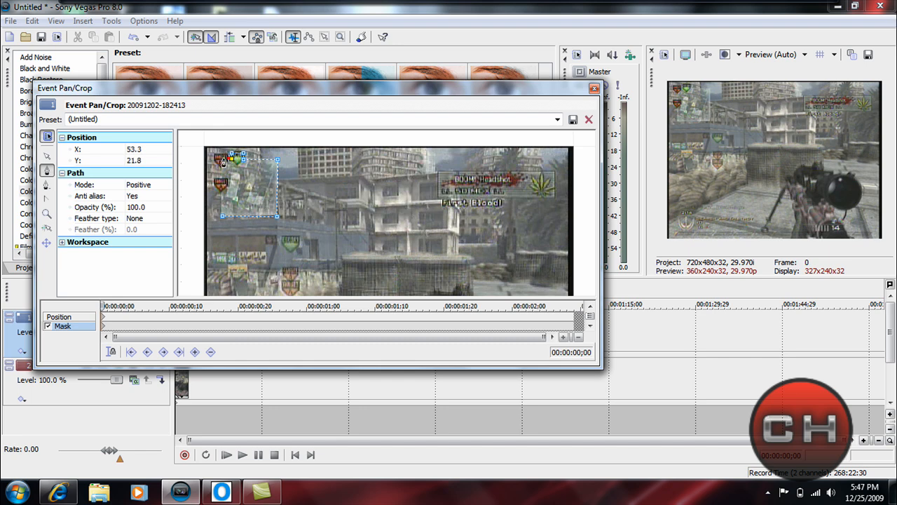
{"action": "left_click_drag", "start_coordinate": [228, 160], "coordinate": [226, 158]}
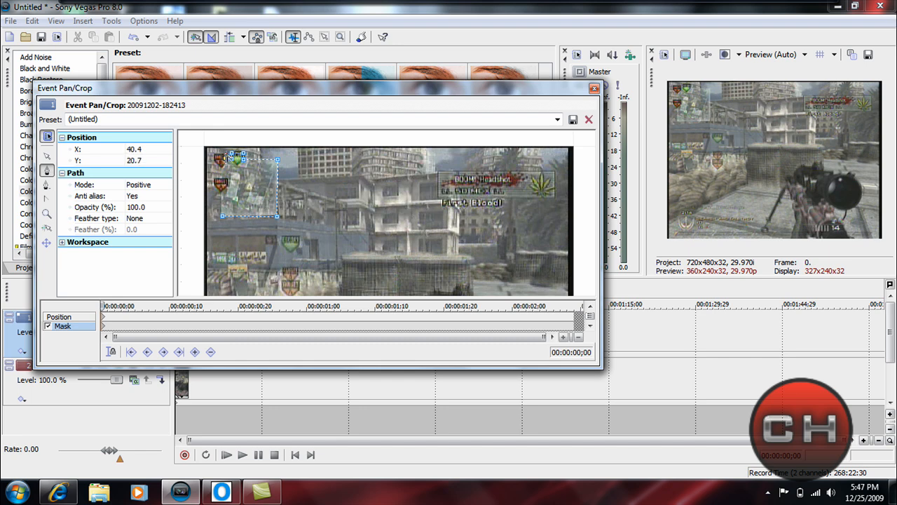
{"action": "left_click_drag", "start_coordinate": [231, 156], "coordinate": [224, 160]}
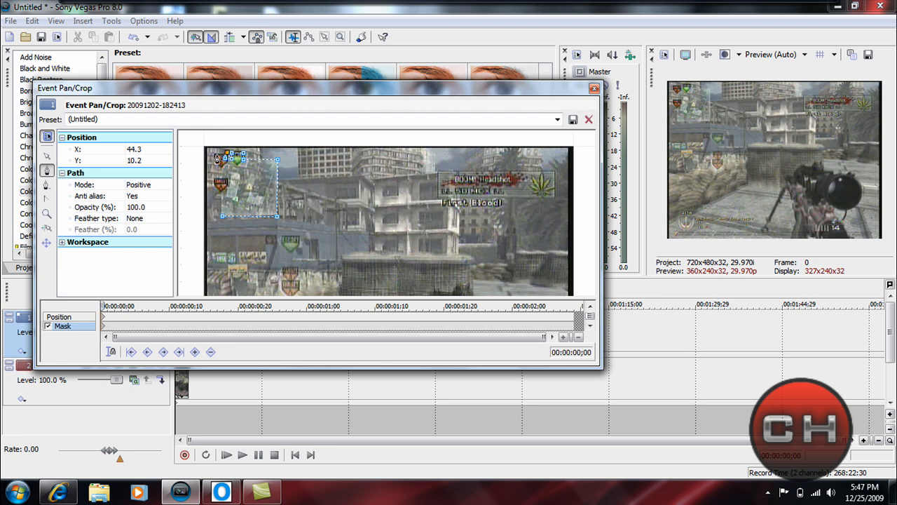
{"action": "left_click_drag", "start_coordinate": [244, 160], "coordinate": [224, 168]}
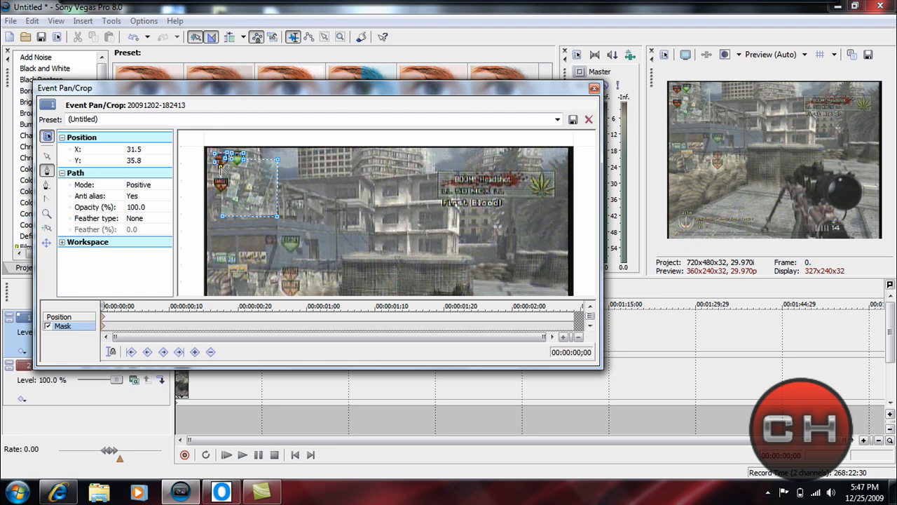
{"action": "left_click_drag", "start_coordinate": [231, 164], "coordinate": [220, 181]}
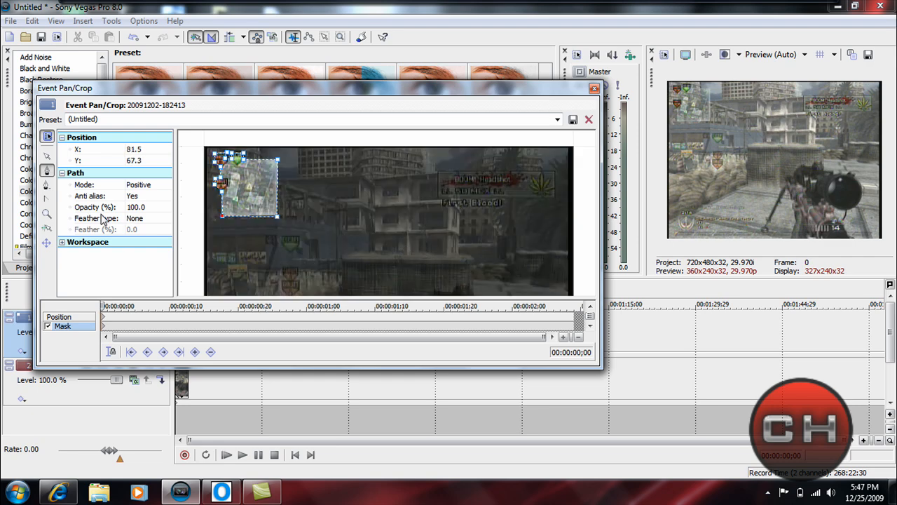
{"action": "left_click", "coordinate": [588, 119]}
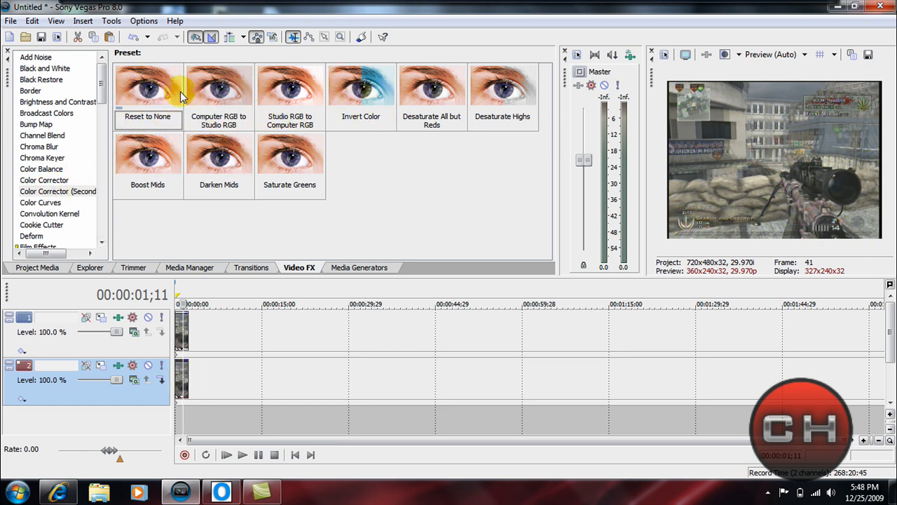
- Set Saturation Adjust on the bottom clip: Amount -1, Center 0, Spread 0.01, Low and High -1
{"action": "scroll", "scroll_direction": "down", "scroll_amount": 3}
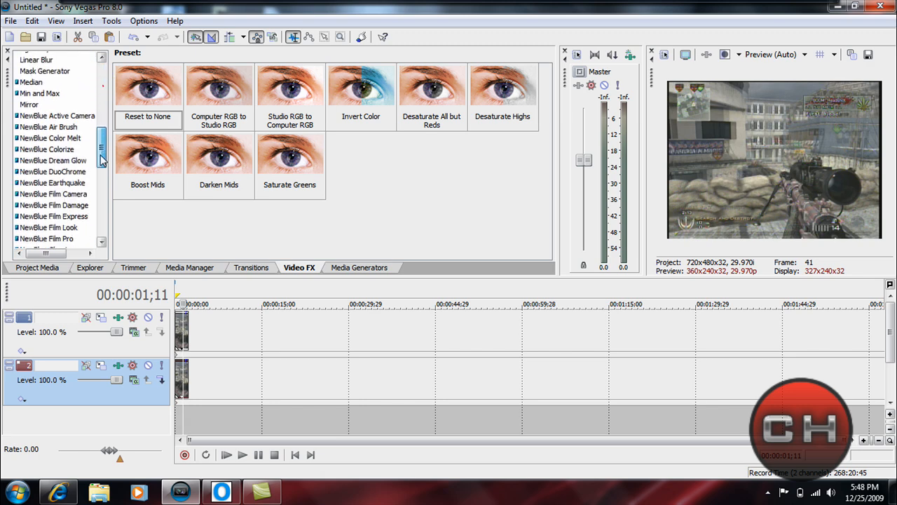
{"action": "scroll", "scroll_direction": "down", "scroll_amount": 3}
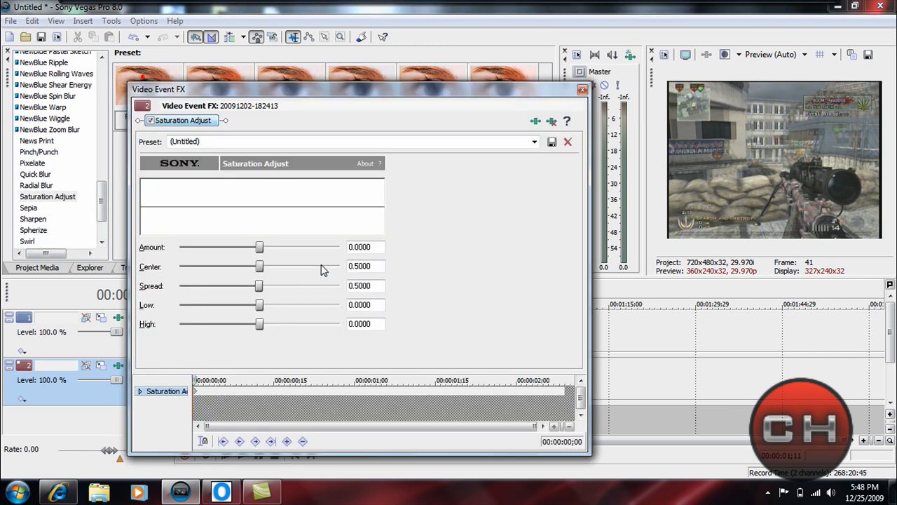
{"action": "left_click_drag", "start_coordinate": [260, 247], "coordinate": [179, 247]}
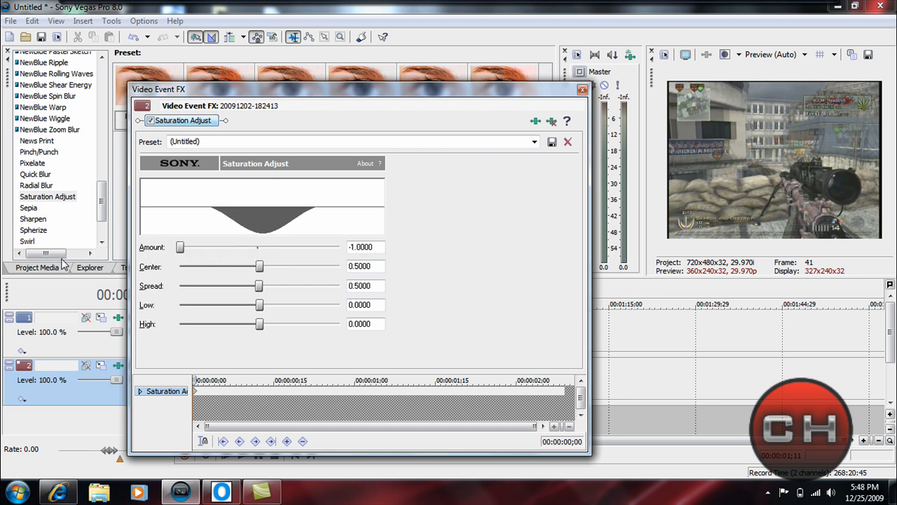
{"action": "left_click_drag", "start_coordinate": [260, 267], "coordinate": [179, 266]}
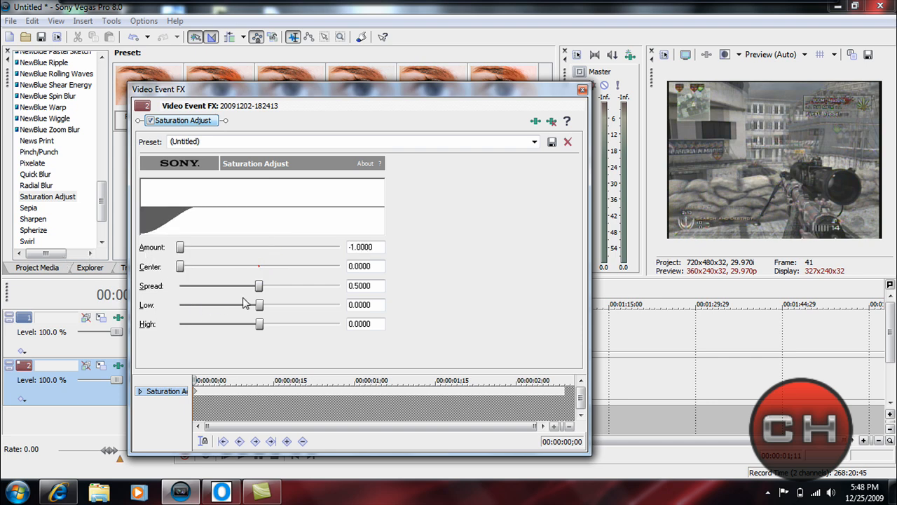
{"action": "left_click_drag", "start_coordinate": [259, 285], "coordinate": [179, 285]}
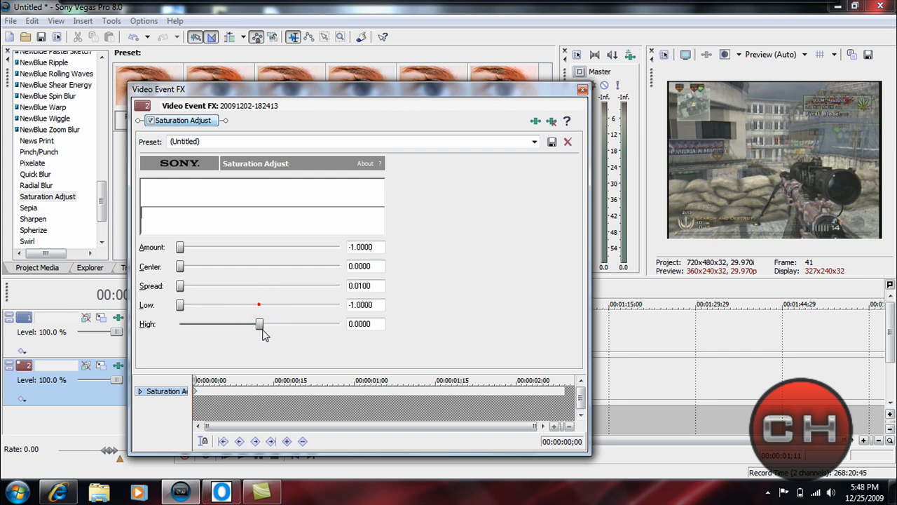
{"action": "left_click_drag", "start_coordinate": [259, 323], "coordinate": [180, 323]}
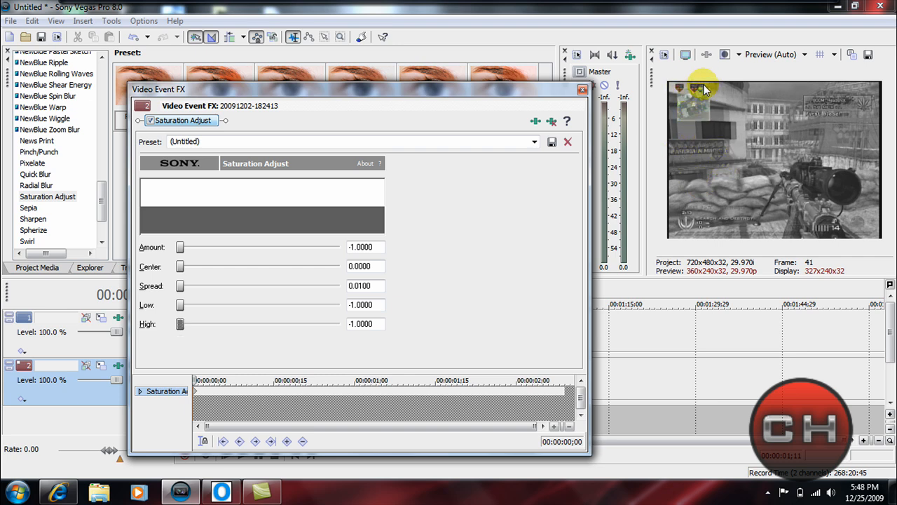
- Close the Video Event FX window and play the clip to preview the Sin City effect
{"action": "left_click", "coordinate": [567, 142]}
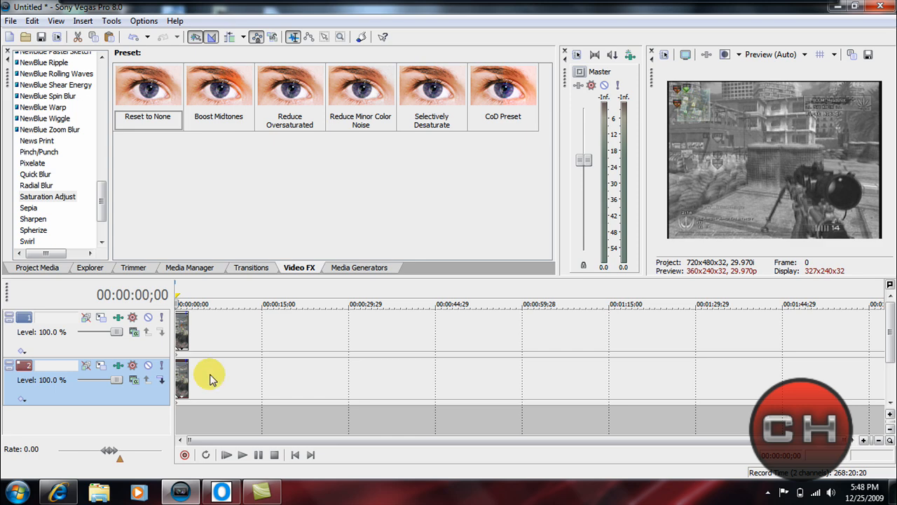
{"action": "left_click", "coordinate": [242, 454]}
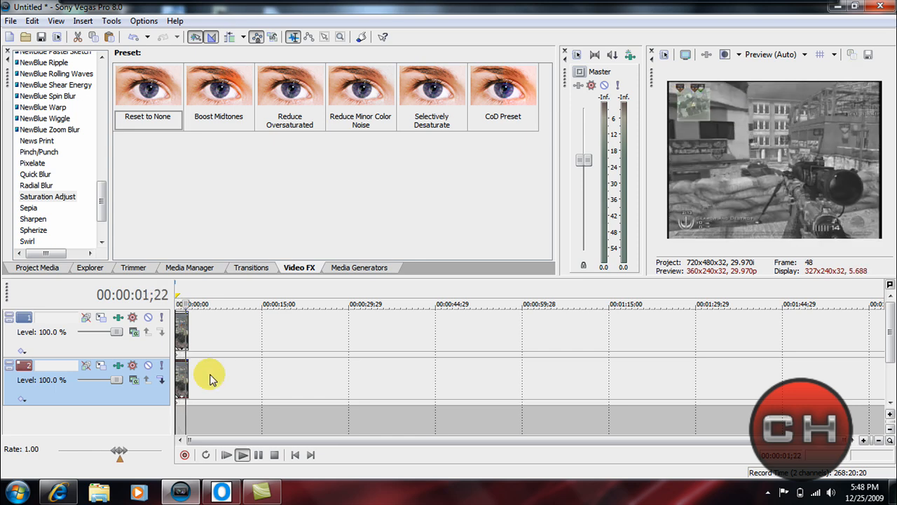